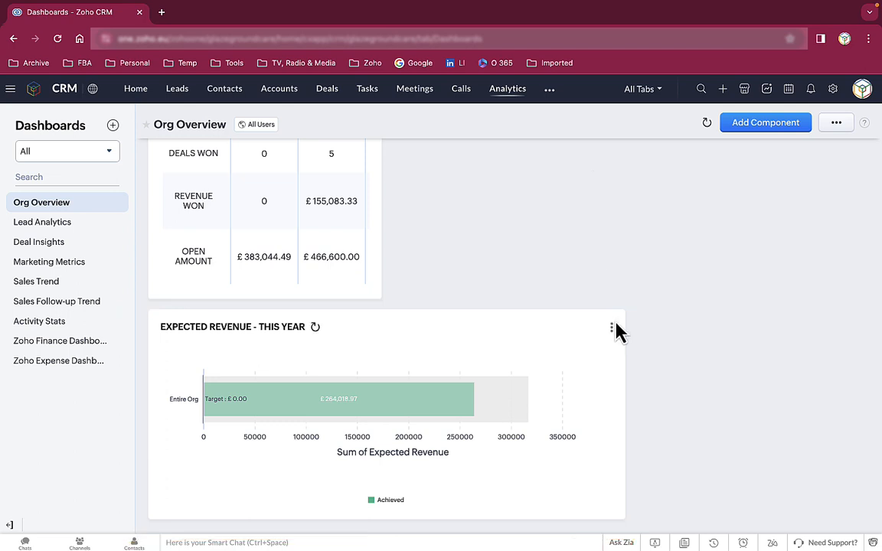
# Set the Expected Revenue – This Year chart's target to £12,000,000
pyautogui.click(611, 328)
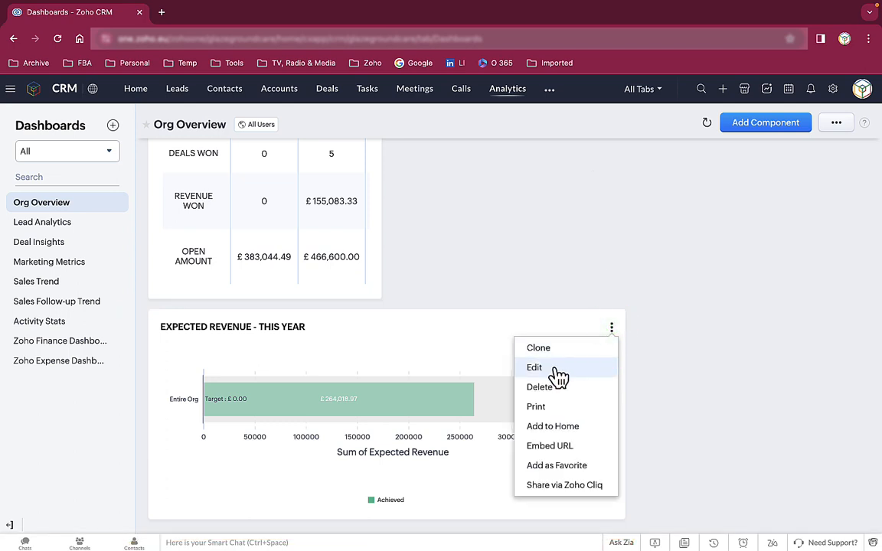
pyautogui.click(534, 367)
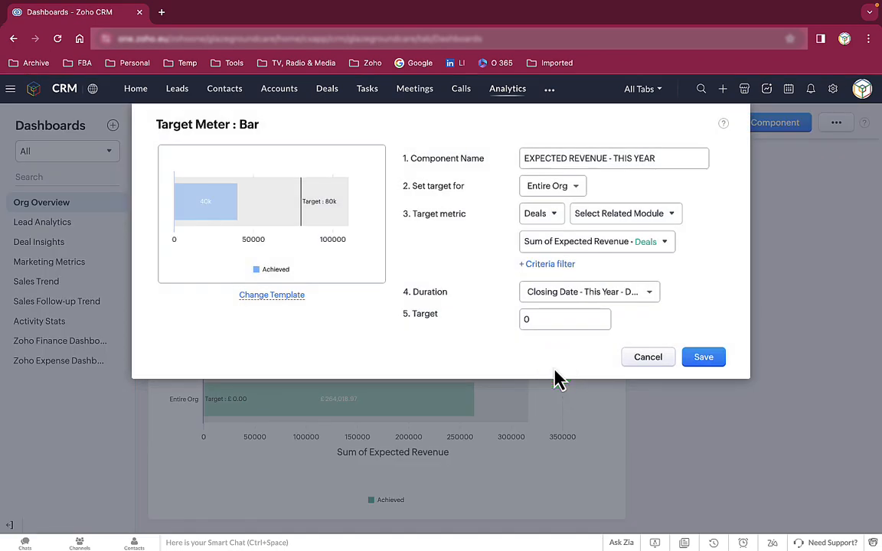
pyautogui.write('1200000')
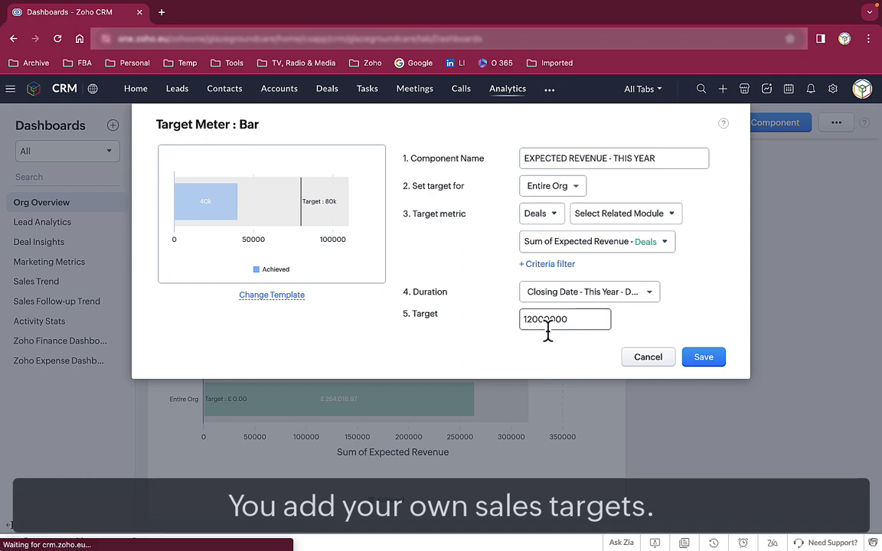
pyautogui.click(703, 356)
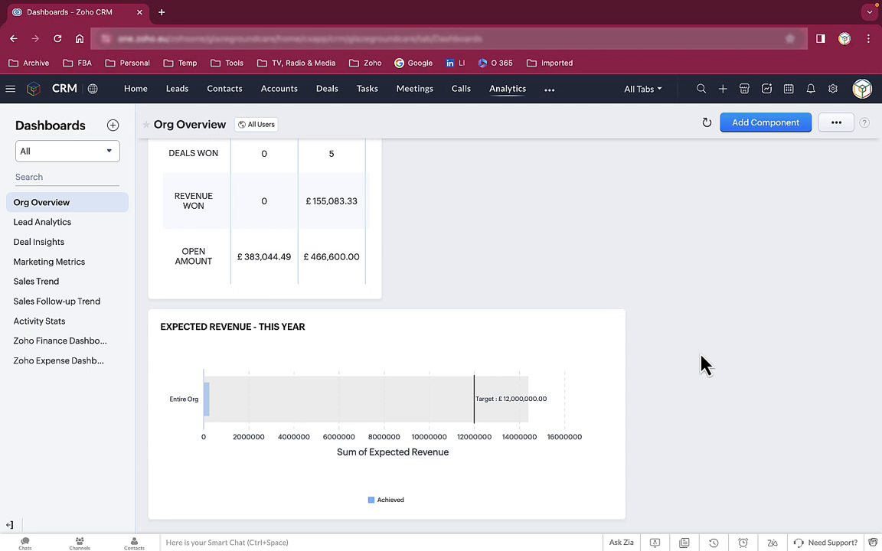
pyautogui.click(612, 326)
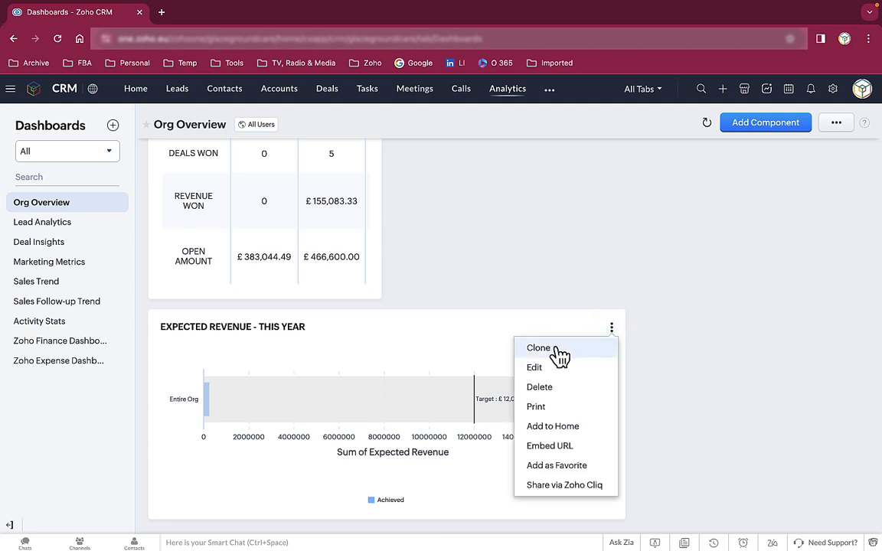
# Clone the yearly chart as a QUARTER version covering This Quarter with a £4,000,000 target
pyautogui.click(538, 347)
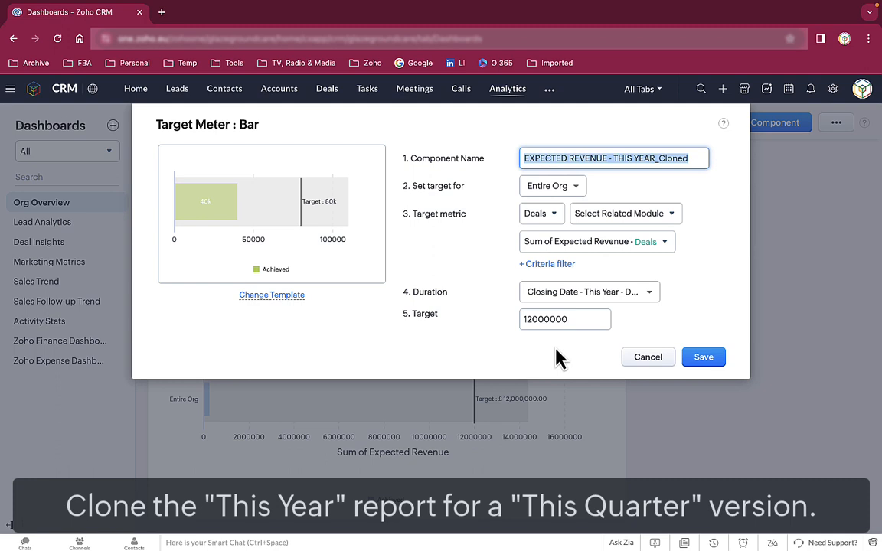
pyautogui.write('QUARTER')
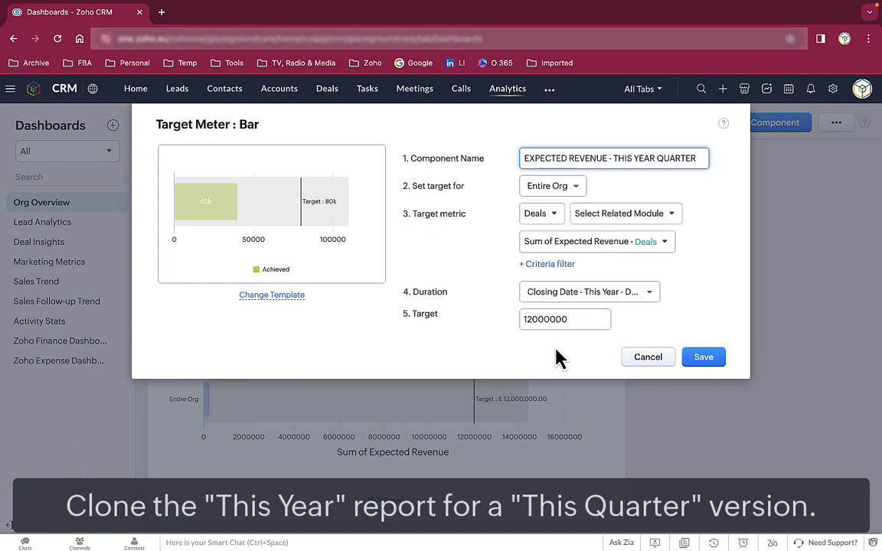
pyautogui.moveTo(553, 342)
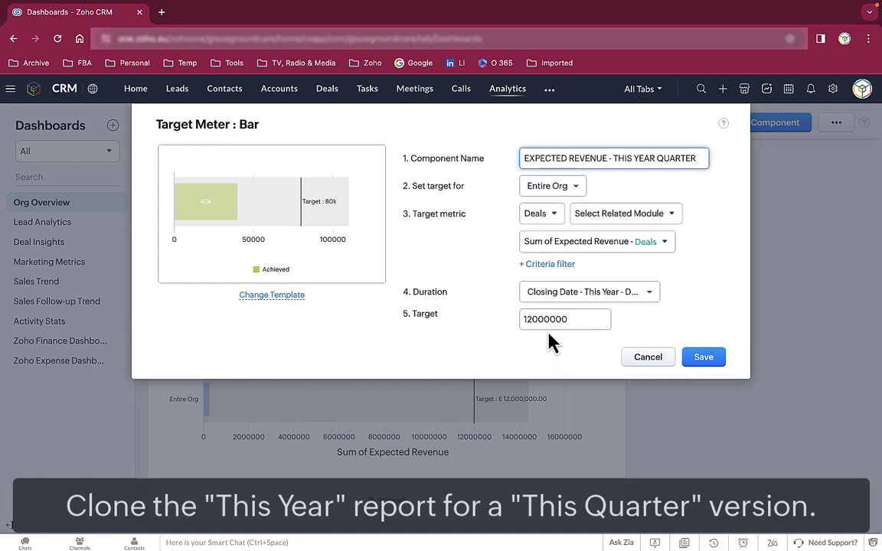
pyautogui.click(590, 291)
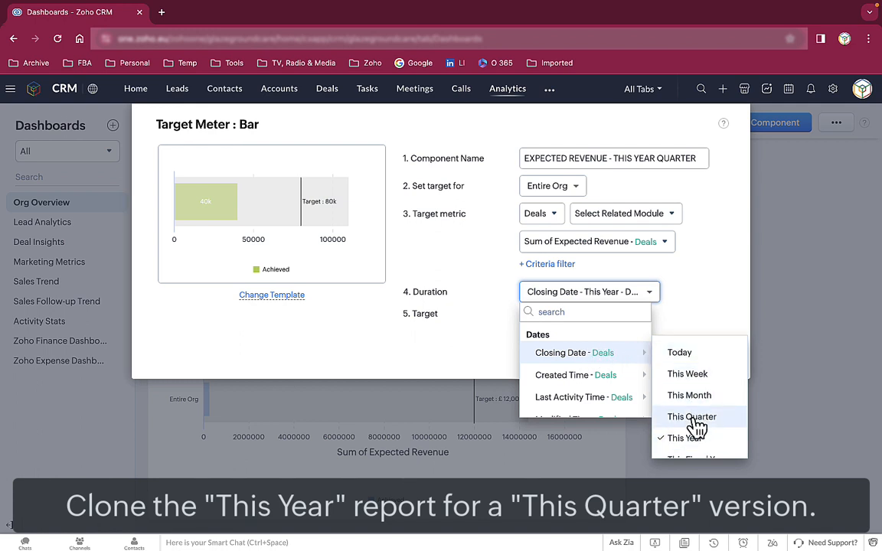
pyautogui.click(691, 417)
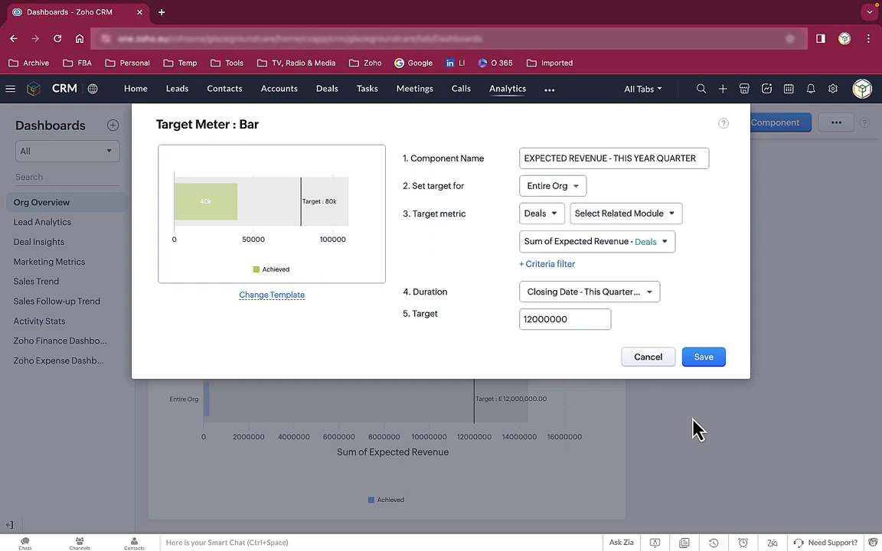
pyautogui.click(565, 319)
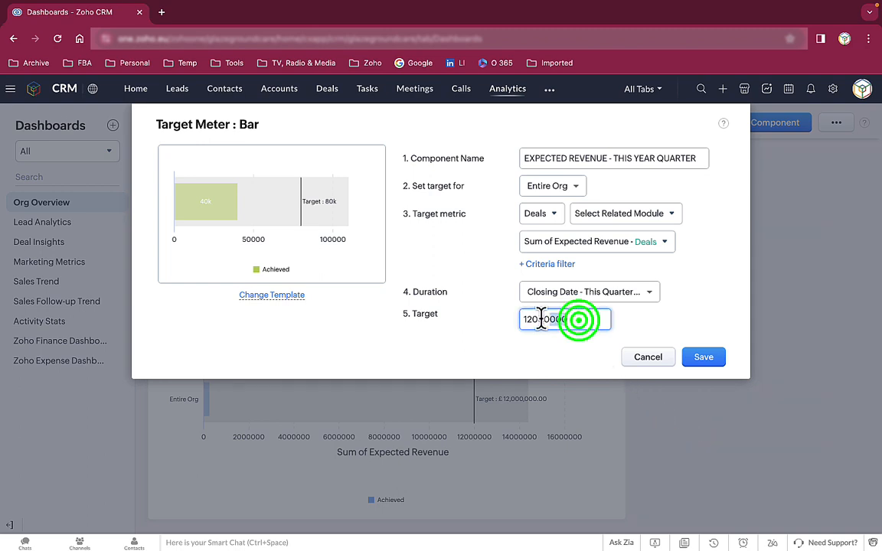
pyautogui.write('4000')
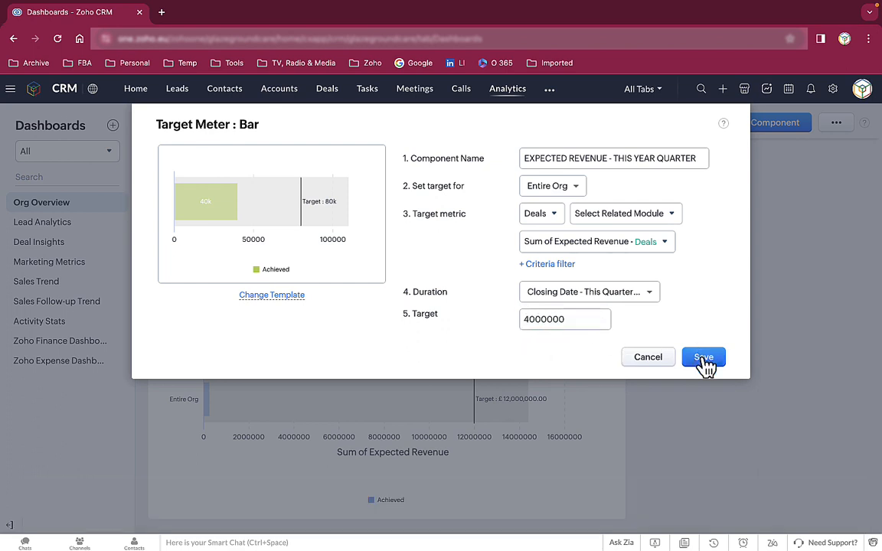
pyautogui.click(702, 357)
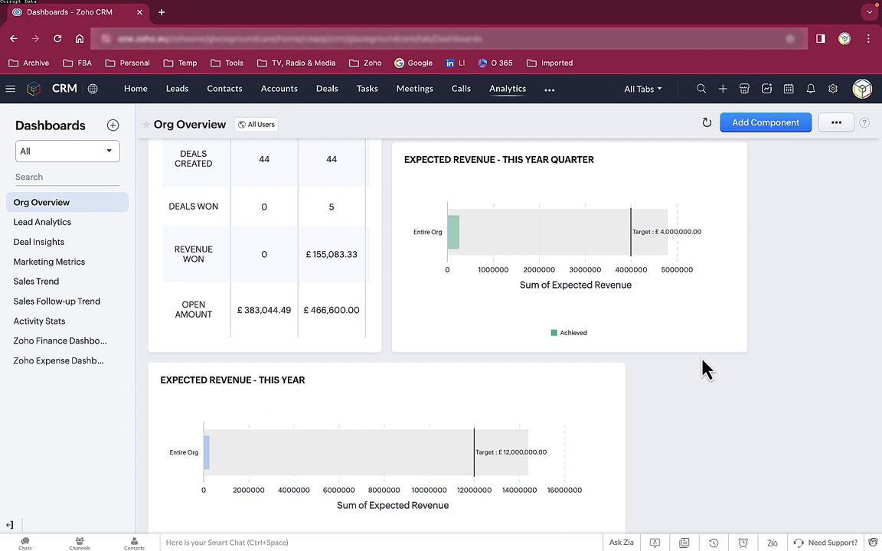
pyautogui.moveTo(571, 313)
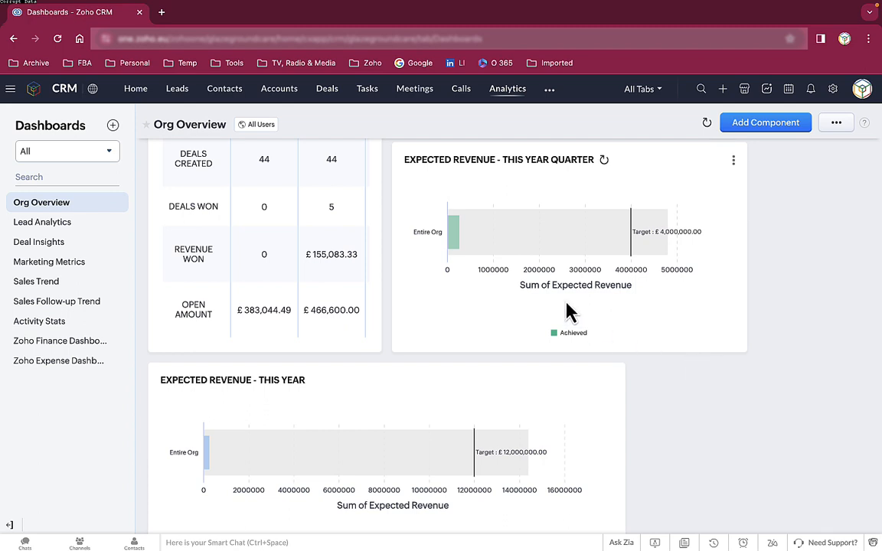
pyautogui.moveTo(455, 230)
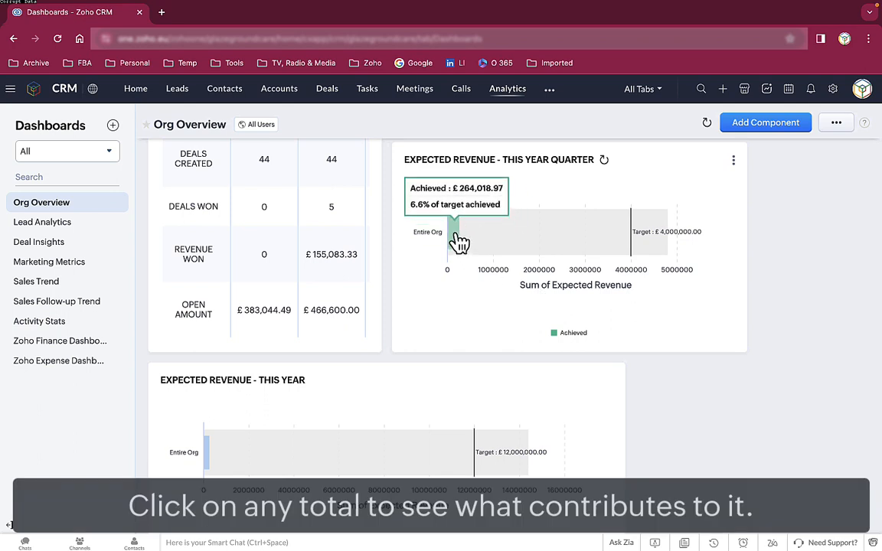
# Drill into the quarter's achieved deals and open Abinger Roughs maintenance training's contact roles
pyautogui.click(455, 233)
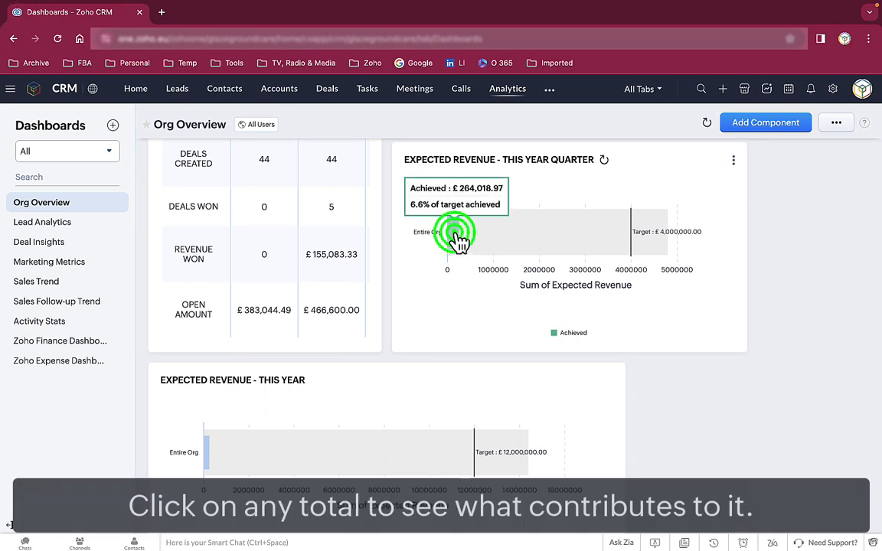
pyautogui.click(456, 233)
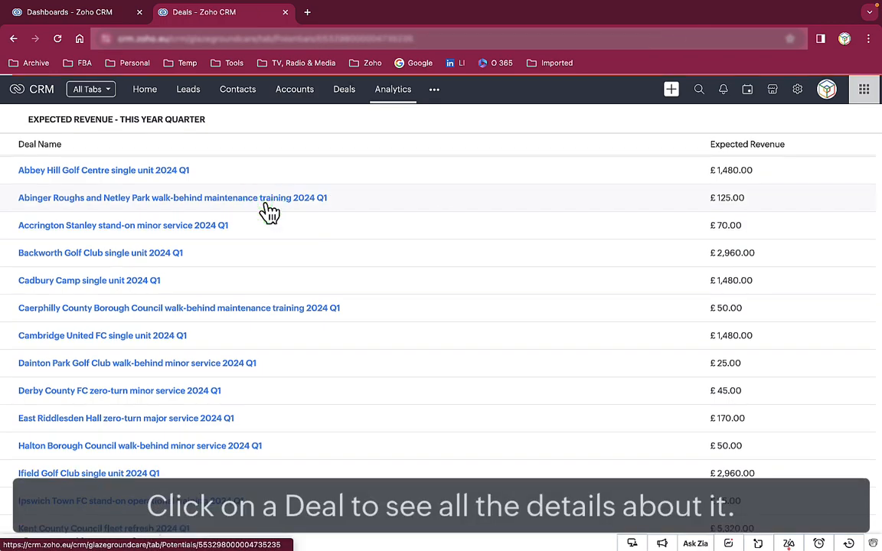
pyautogui.click(173, 197)
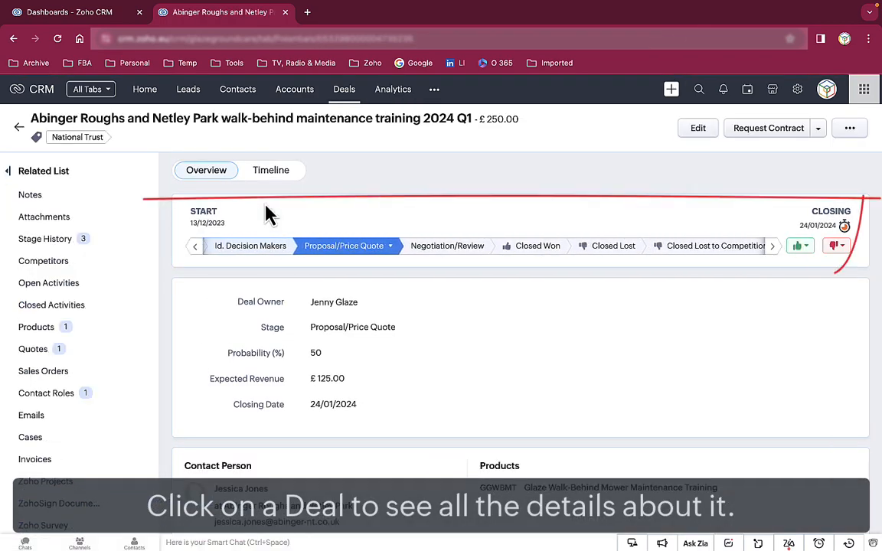
pyautogui.scroll(-3)
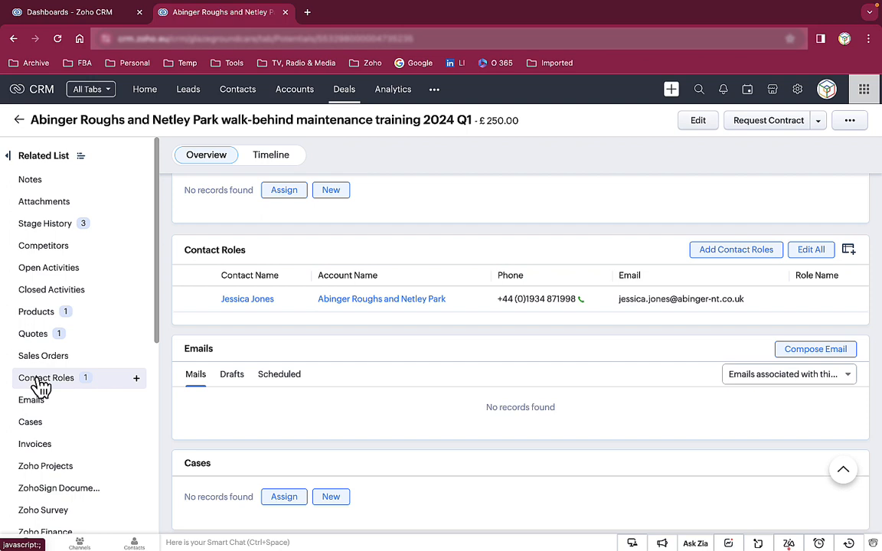
pyautogui.click(390, 89)
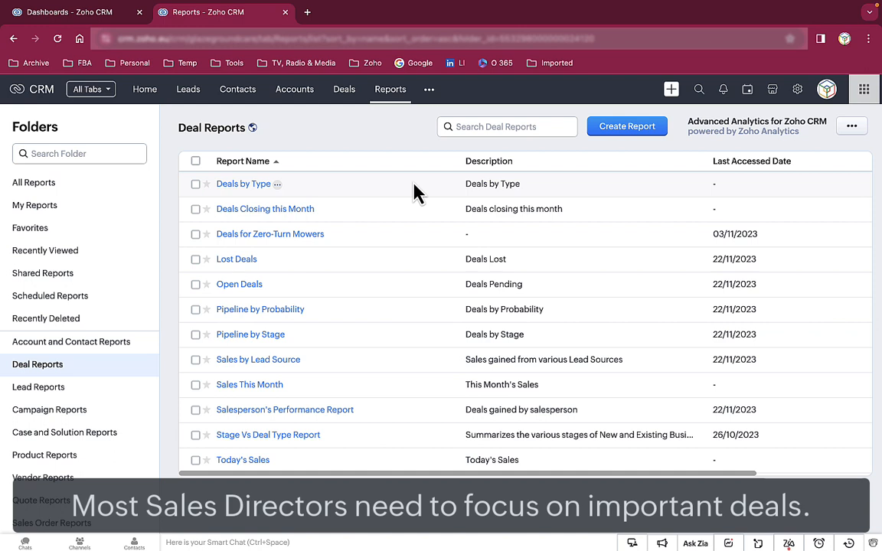
pyautogui.moveTo(337, 210)
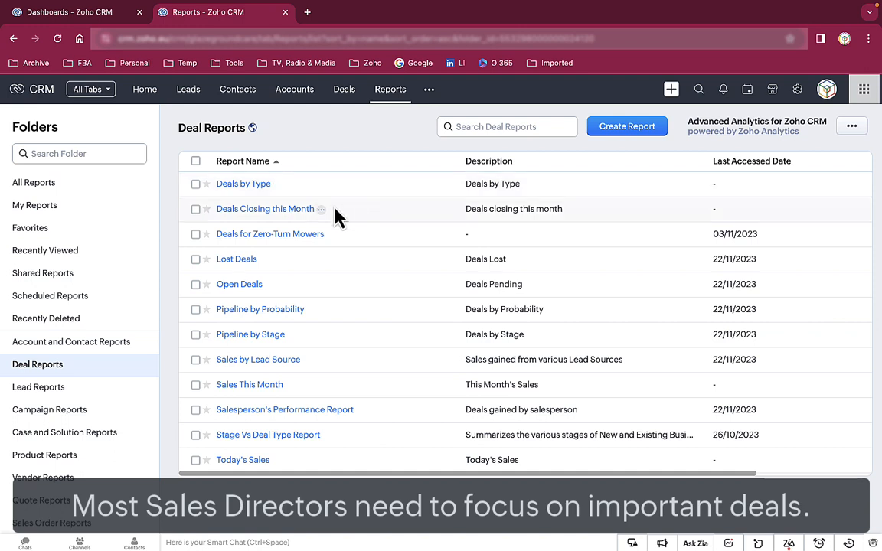
# Copy Deals Closing this Month, add Amount, and put Amount and Closing Date first
pyautogui.click(322, 209)
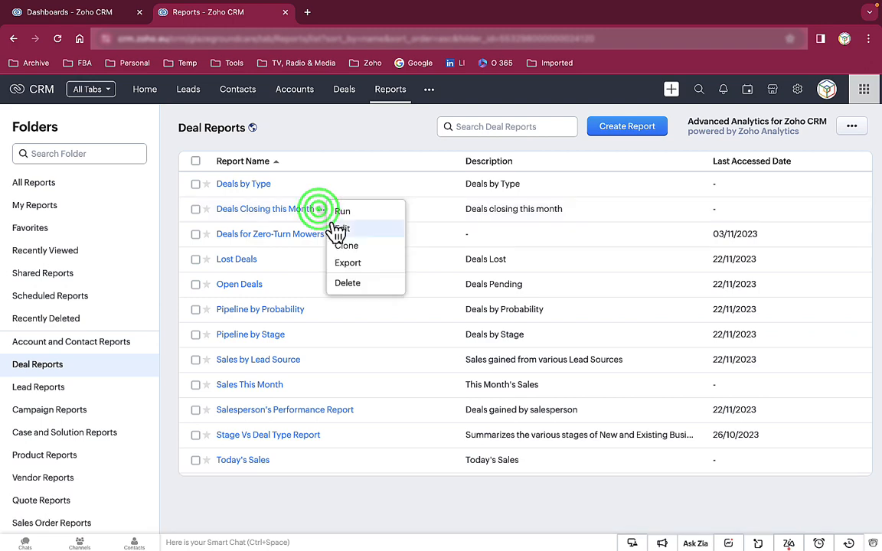
pyautogui.click(339, 228)
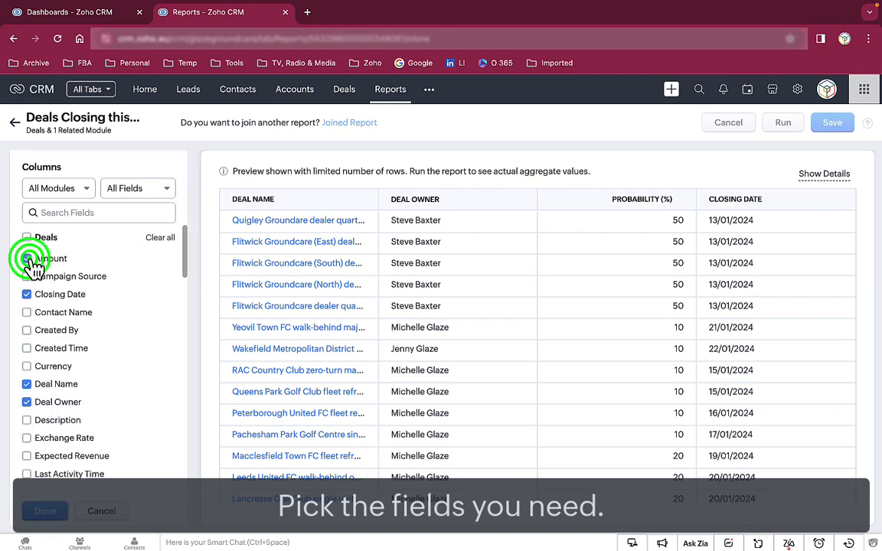
pyautogui.click(27, 258)
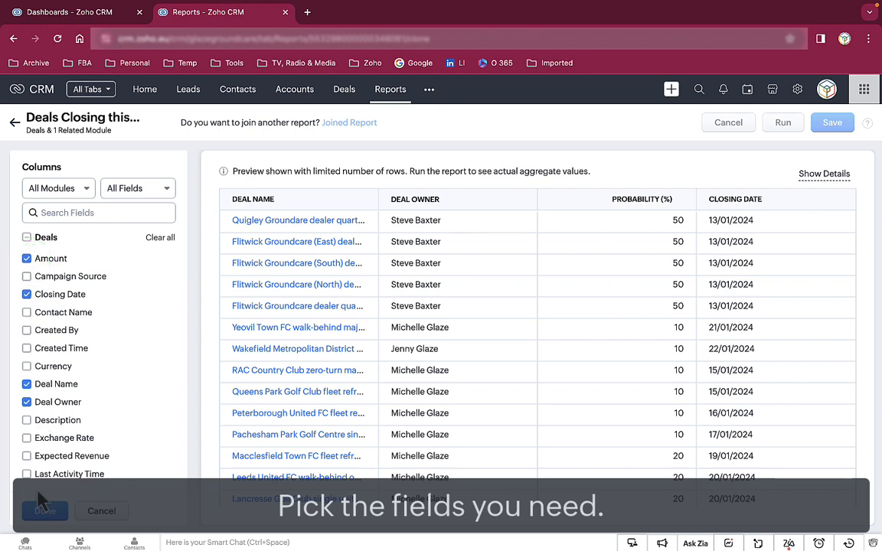
pyautogui.click(43, 511)
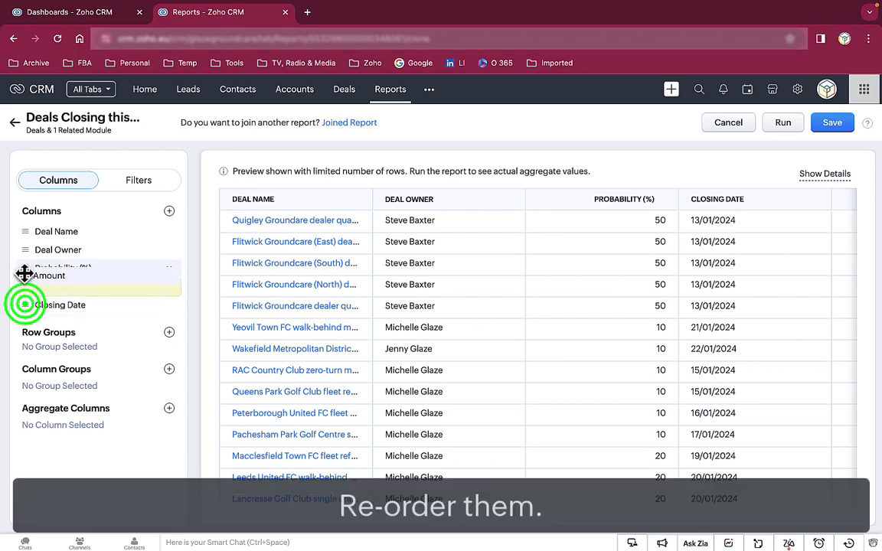
pyautogui.moveTo(48, 276); pyautogui.dragTo(51, 226)
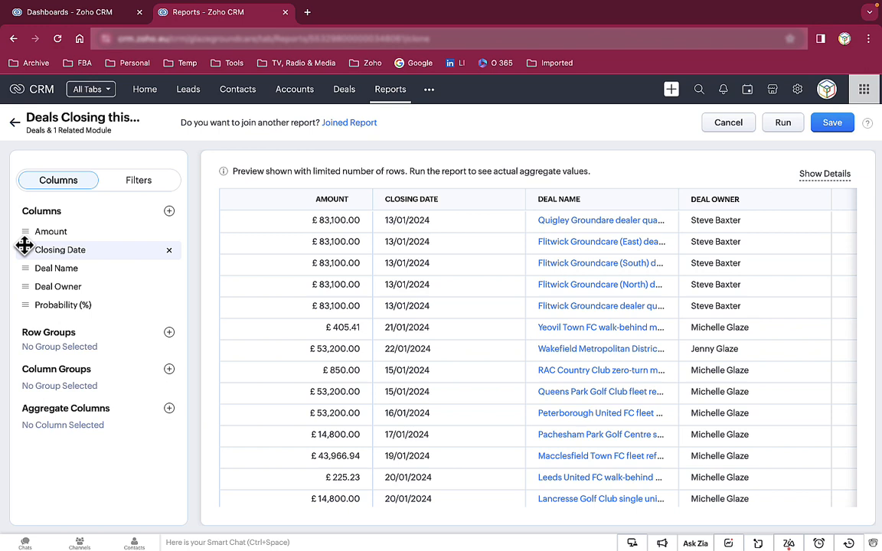
# Filter to deals ≥ £50,000 closing within 90 days and save as Important Deals
pyautogui.click(138, 180)
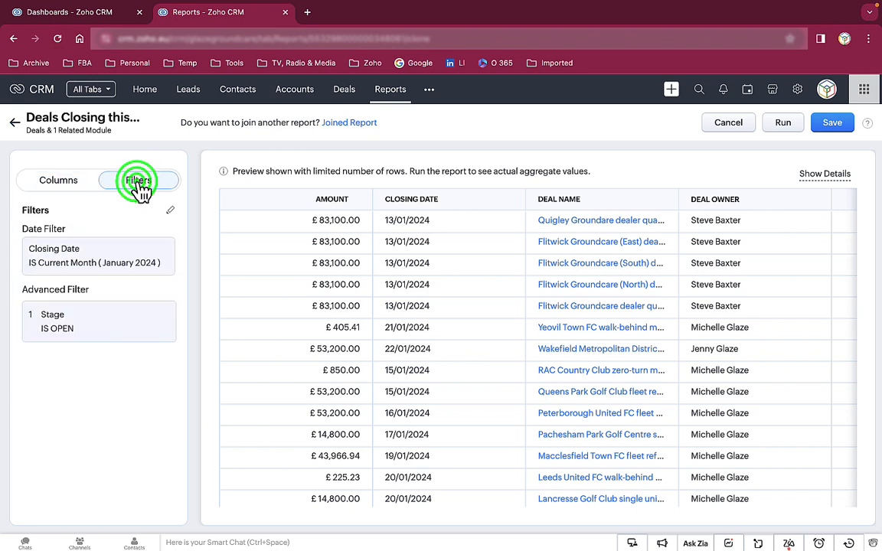
pyautogui.click(139, 180)
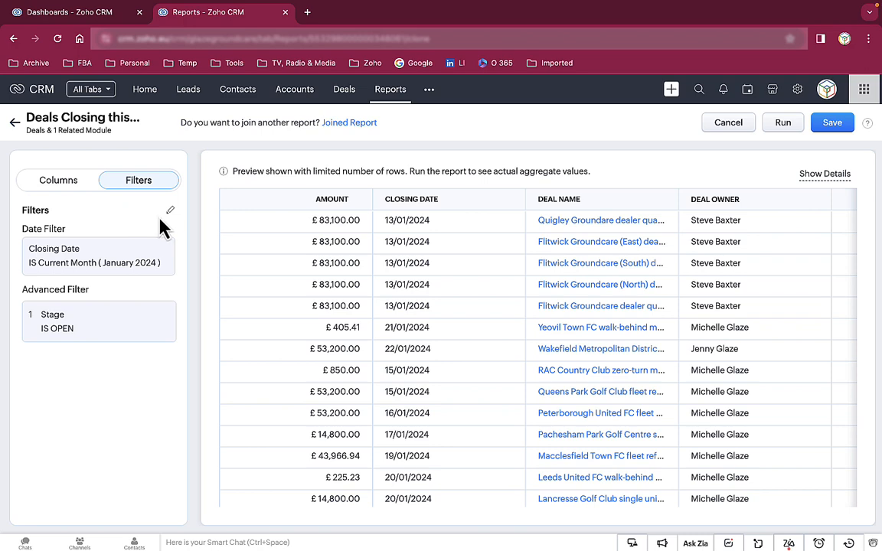
pyautogui.click(170, 209)
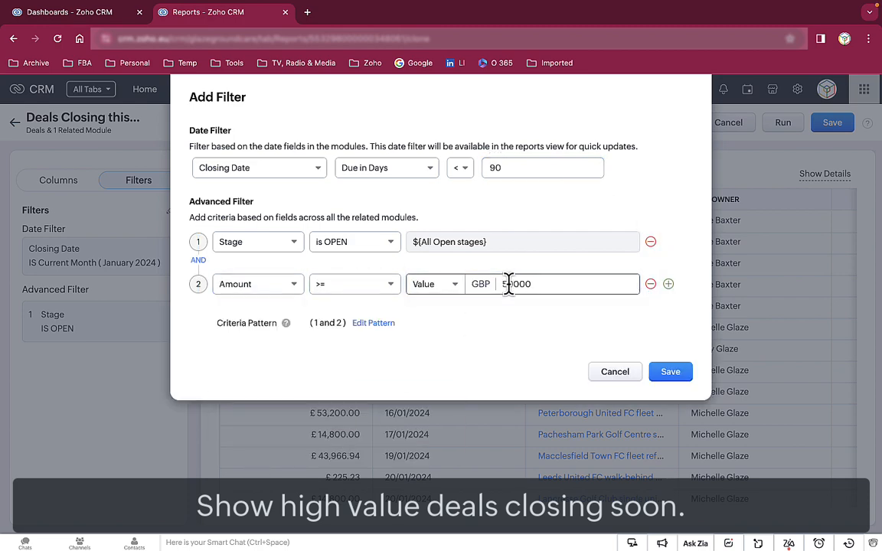
pyautogui.click(670, 371)
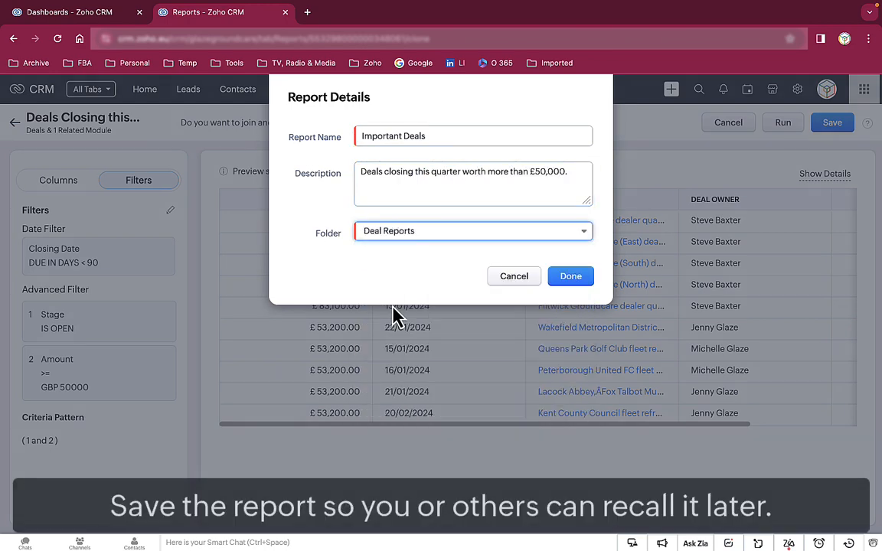
pyautogui.click(570, 276)
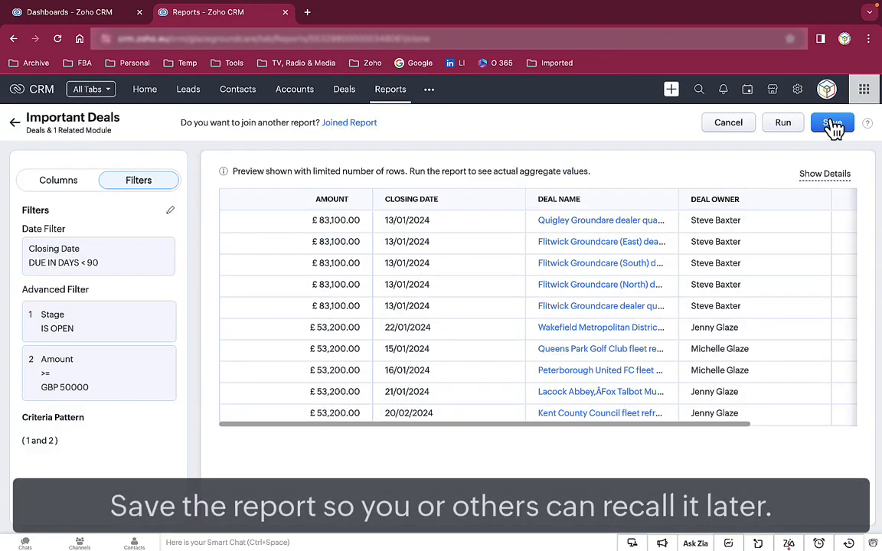
pyautogui.click(832, 123)
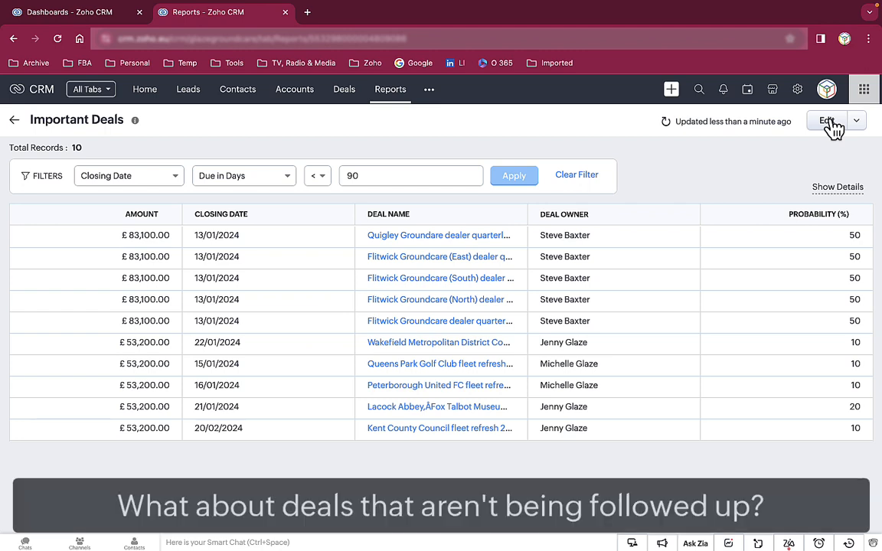
pyautogui.moveTo(394, 152)
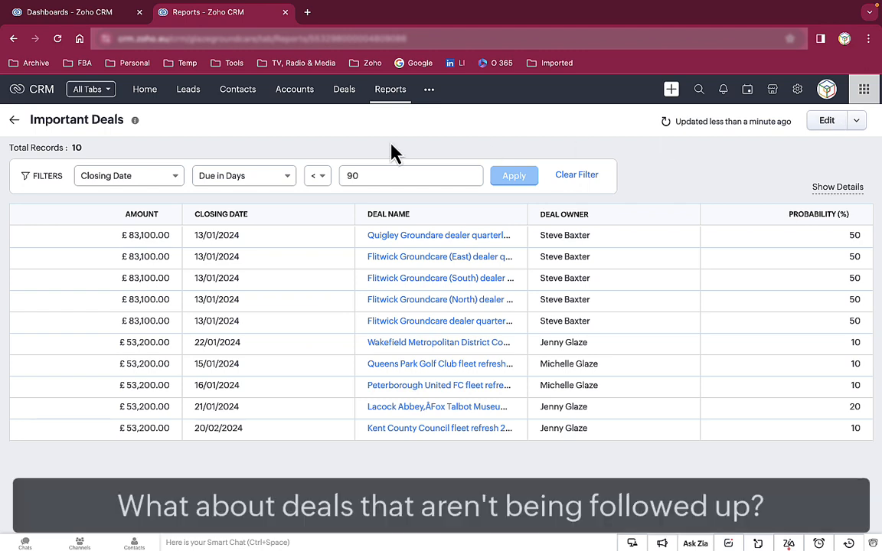
# Return to the Deal Reports folder list showing Important Deals
pyautogui.click(13, 119)
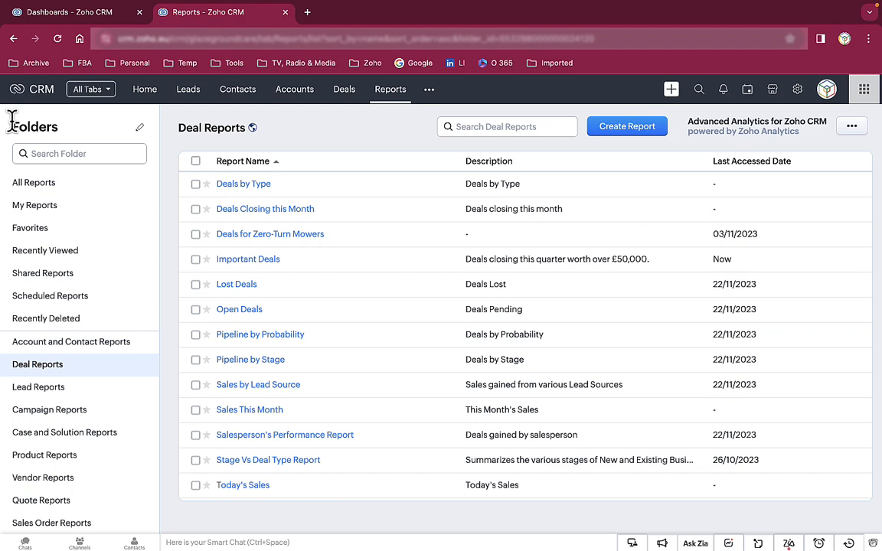
pyautogui.moveTo(16, 130)
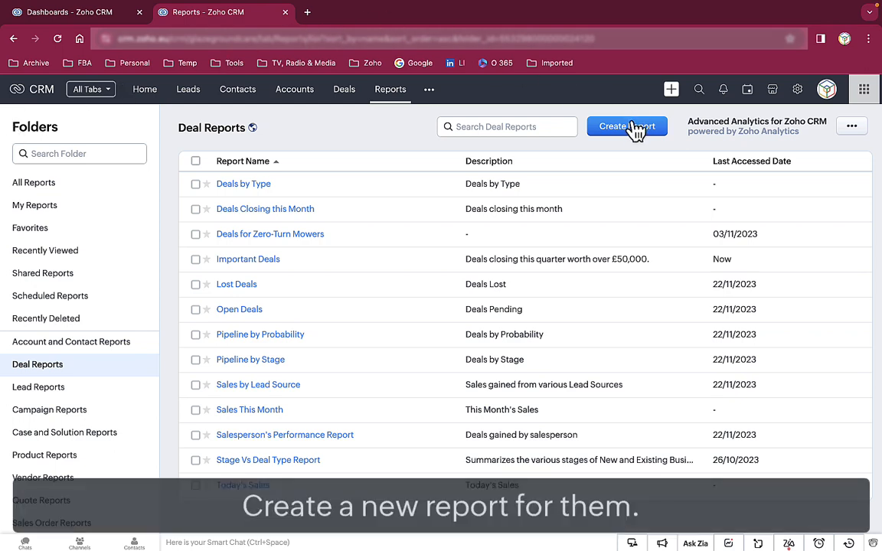
# Create an Accounts > Deals > Calls report and search for closing-date fields to add as columns
pyautogui.click(627, 126)
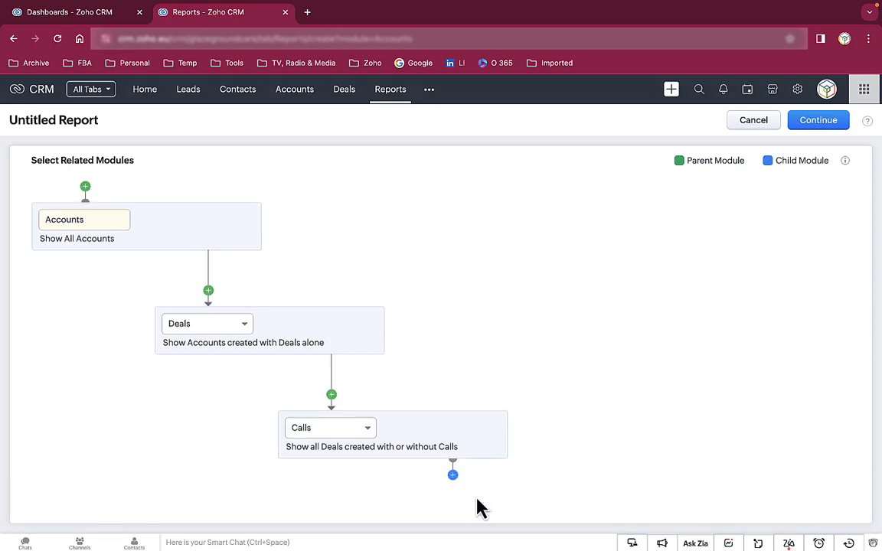
pyautogui.click(818, 121)
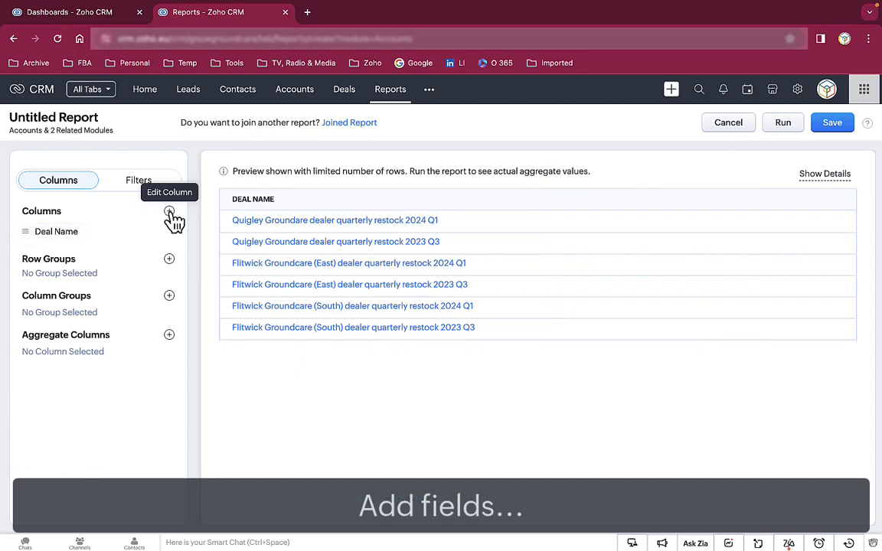
pyautogui.click(168, 216)
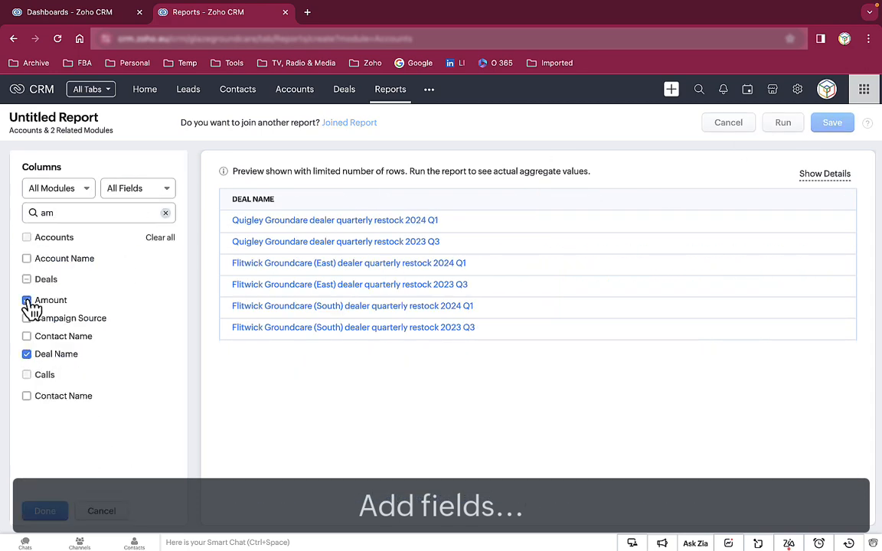
pyautogui.write('clos')
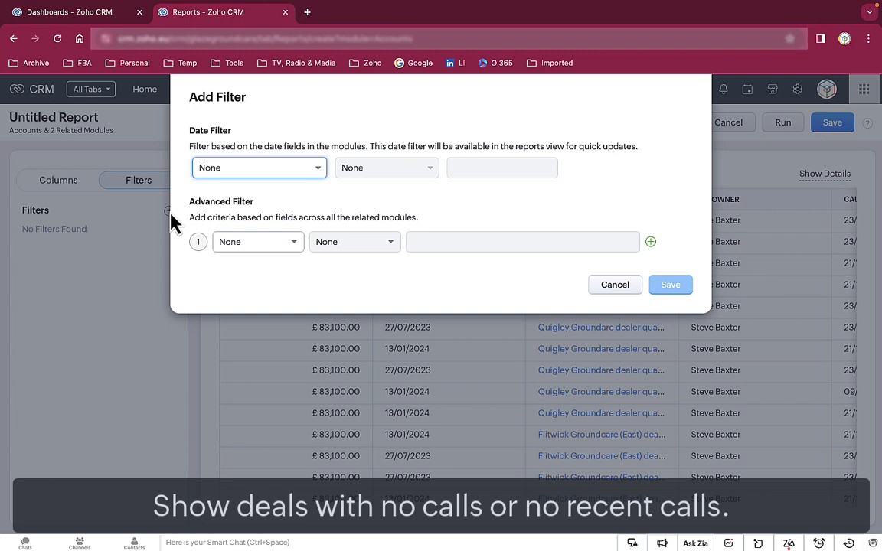
# Filter by closing days, amount, stage and Call Start Time with pattern (1 and 2) and (3 or 4)
pyautogui.click(387, 168)
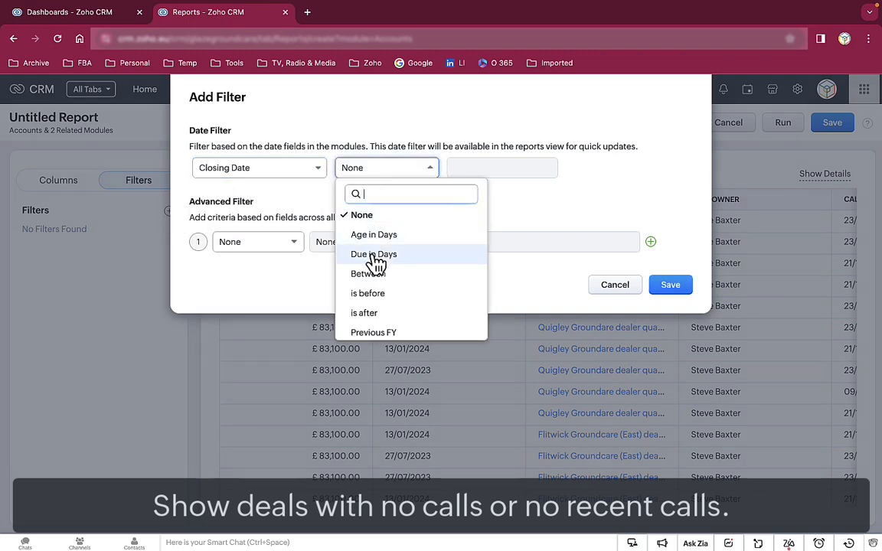
pyautogui.click(374, 254)
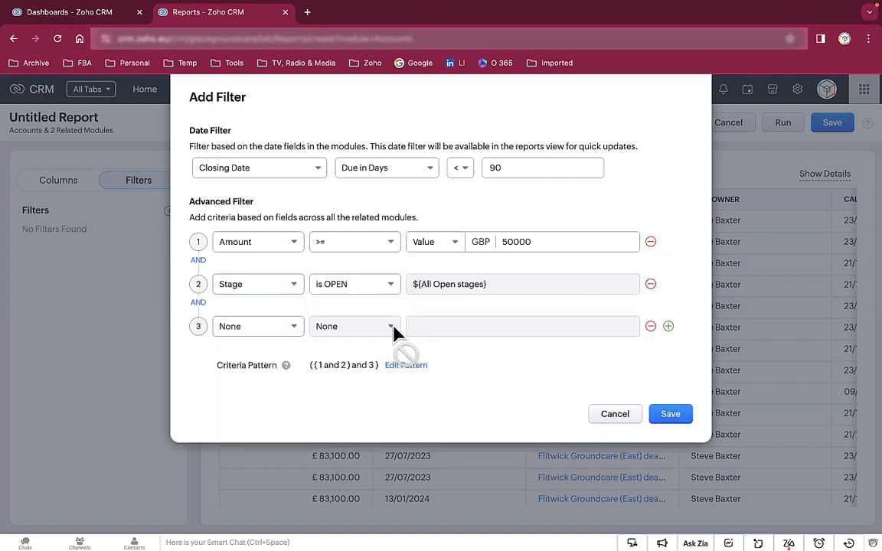
pyautogui.click(258, 326)
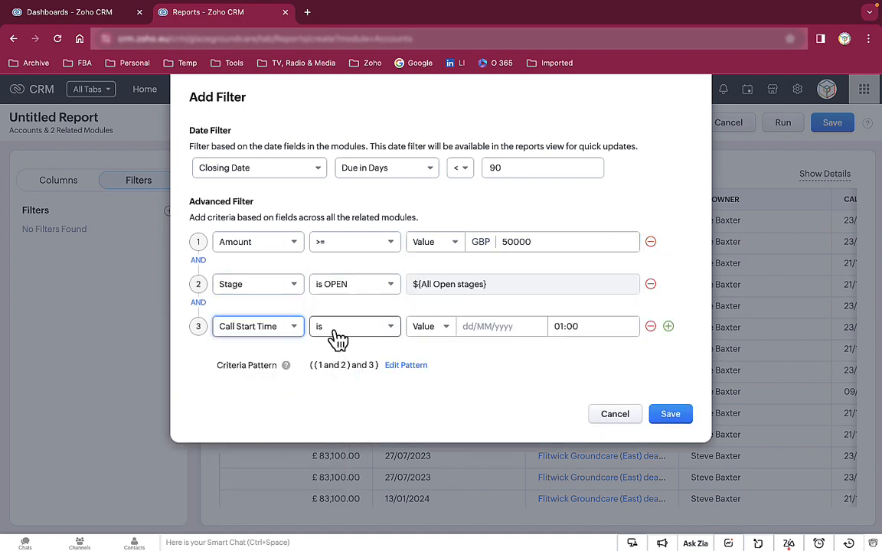
pyautogui.write('cal')
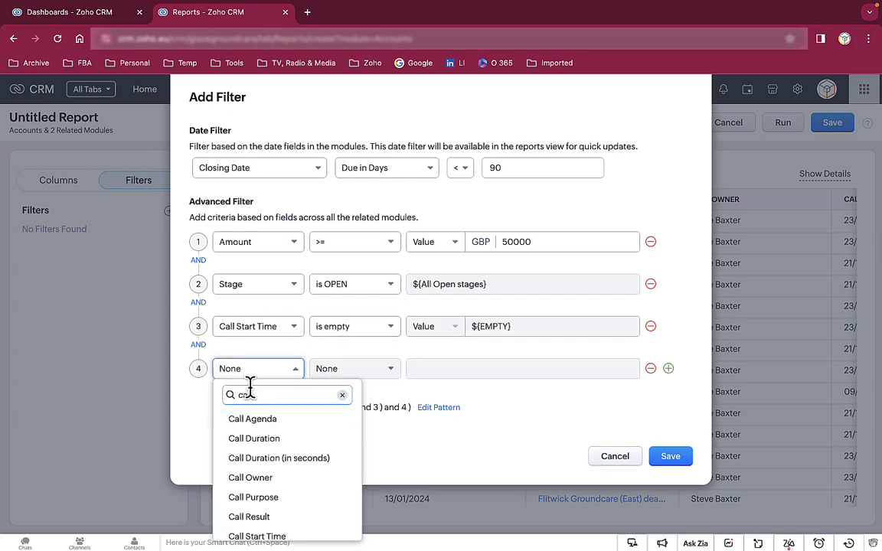
pyautogui.click(257, 536)
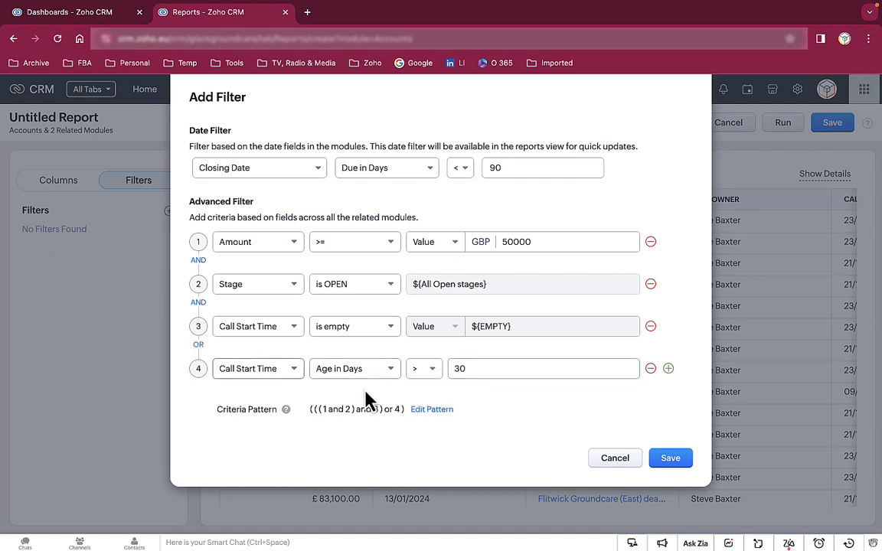
pyautogui.click(431, 409)
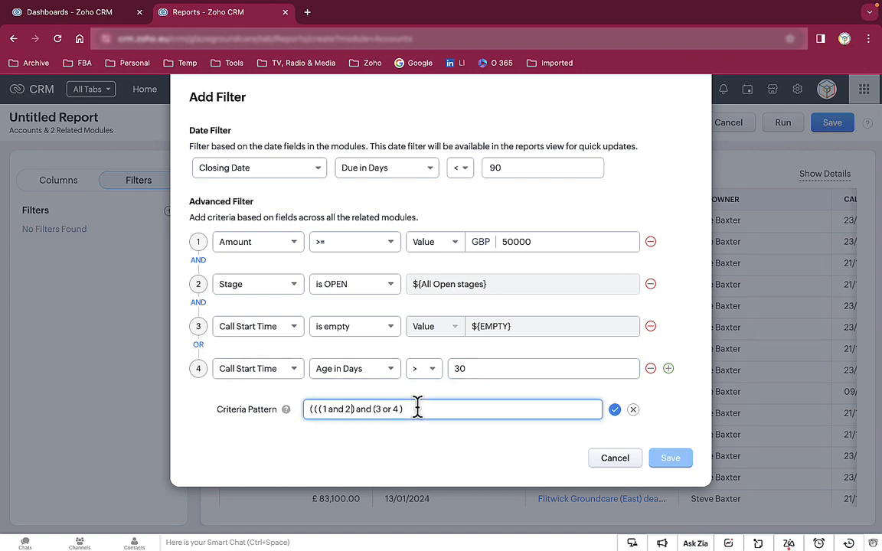
pyautogui.click(615, 409)
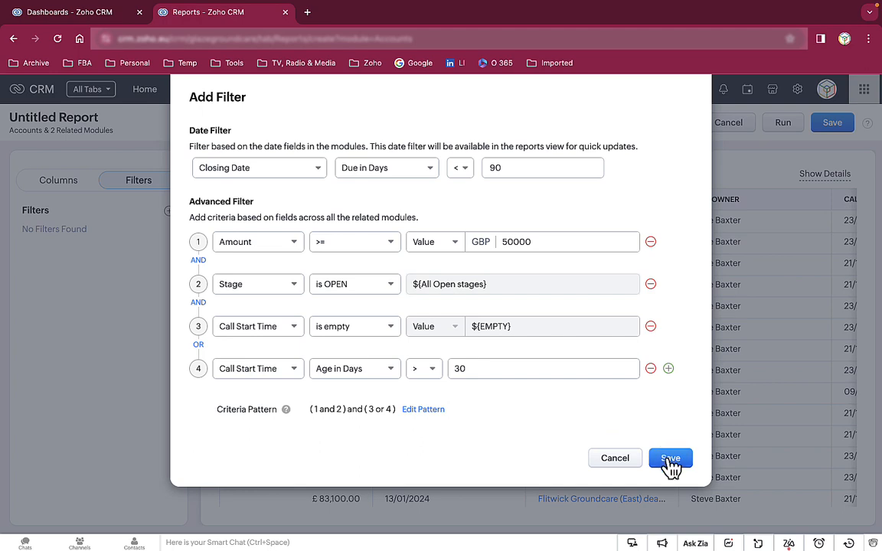
pyautogui.click(670, 458)
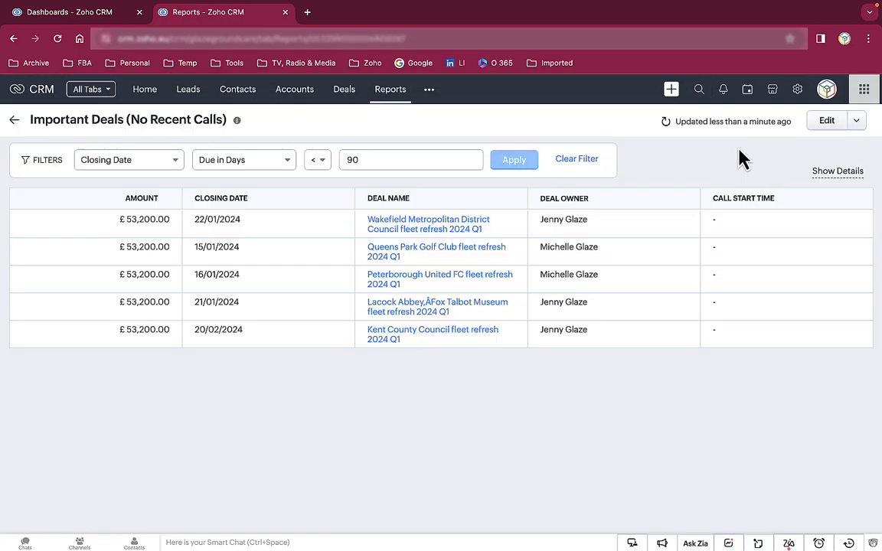